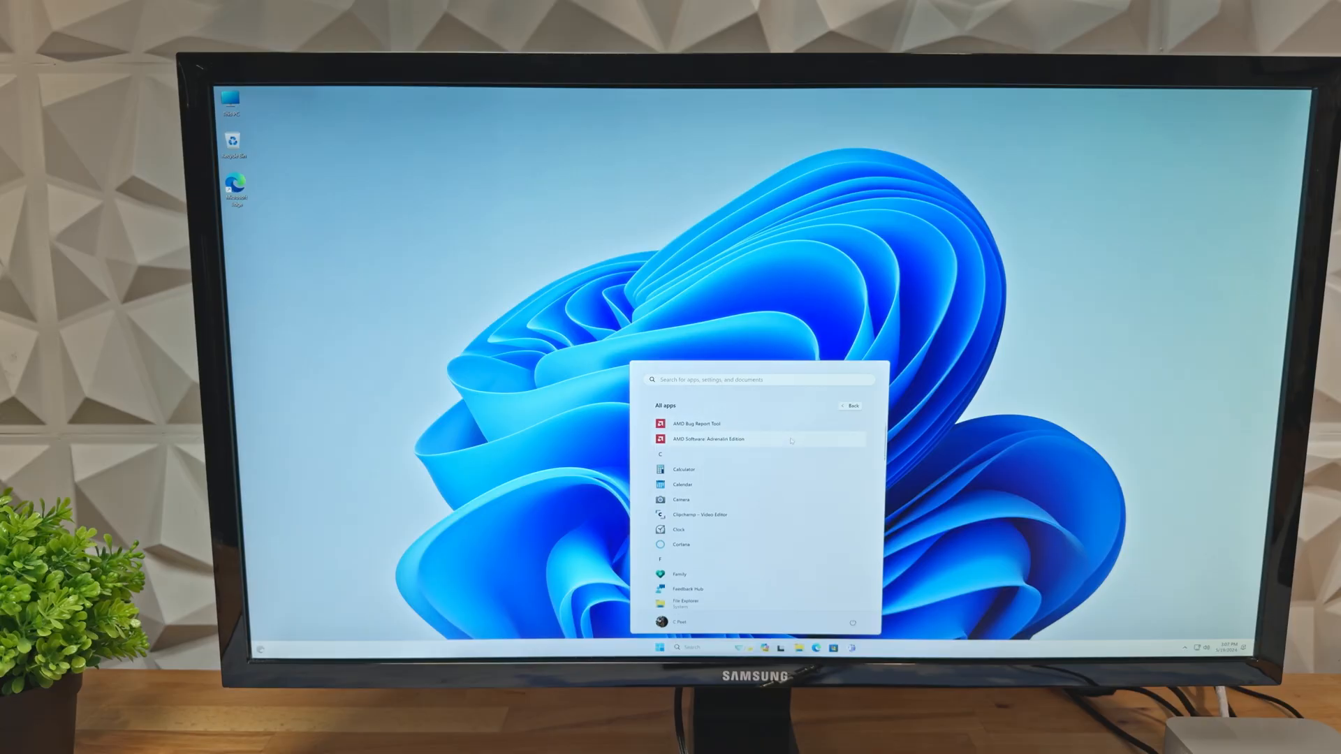
Scroll through the alphabetical All apps list in the Start menu
{"action": "scroll", "scroll_direction": "down", "scroll_amount": 3}
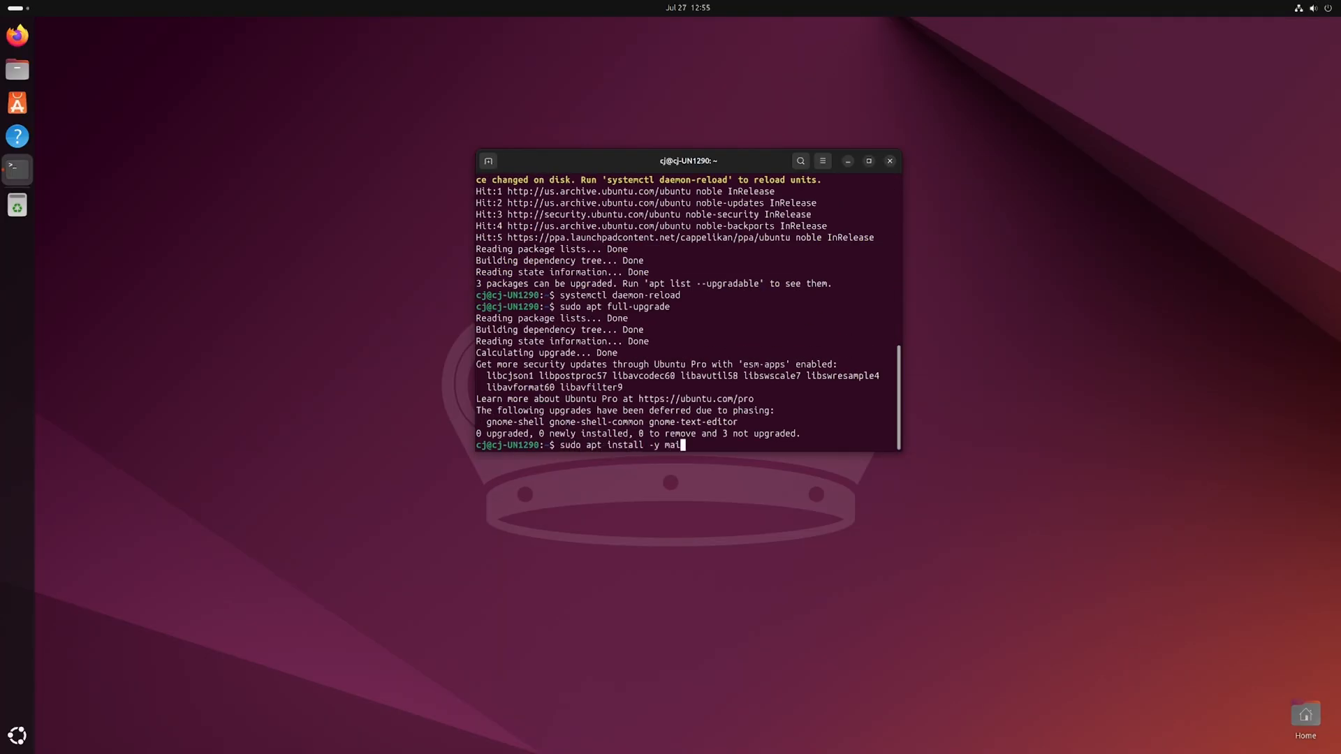
Install the mainline tool via apt and authenticate the kernel 6.9.1 install
{"action": "key", "text": "Return"}
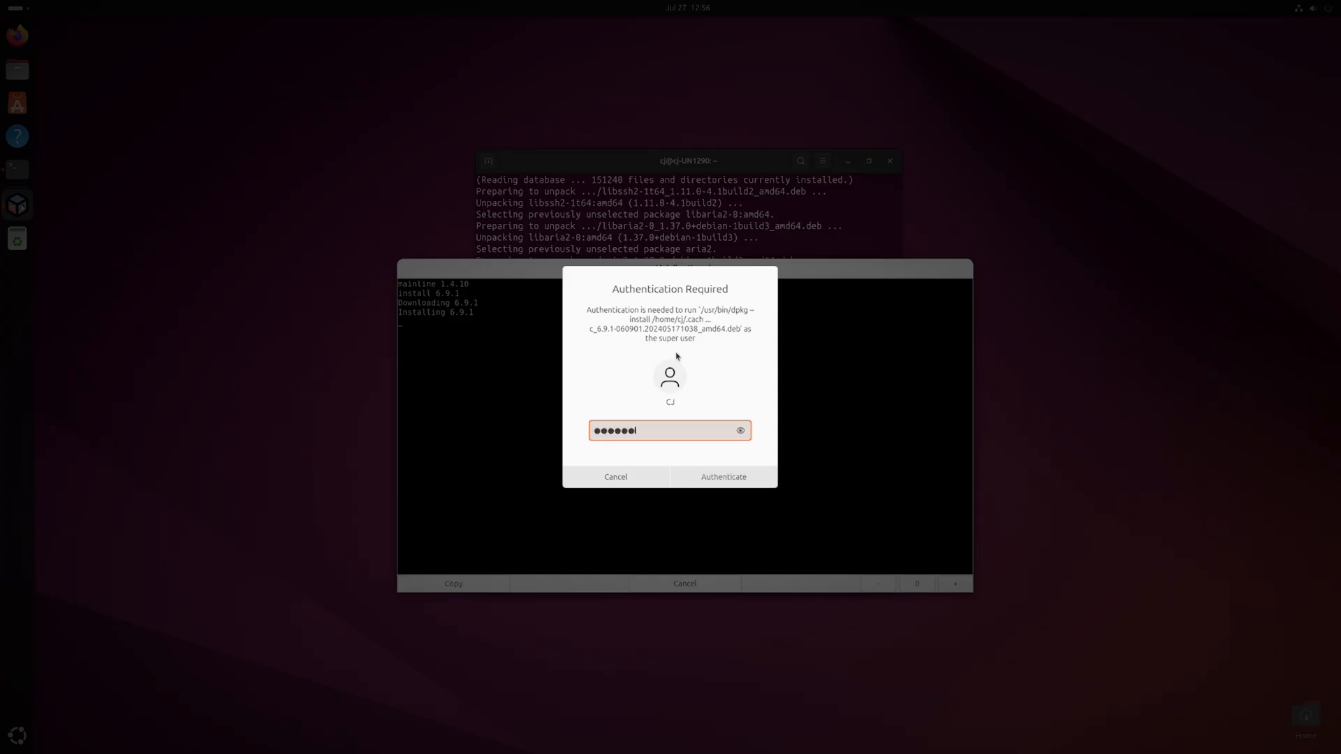
{"action": "left_click", "coordinate": [722, 476]}
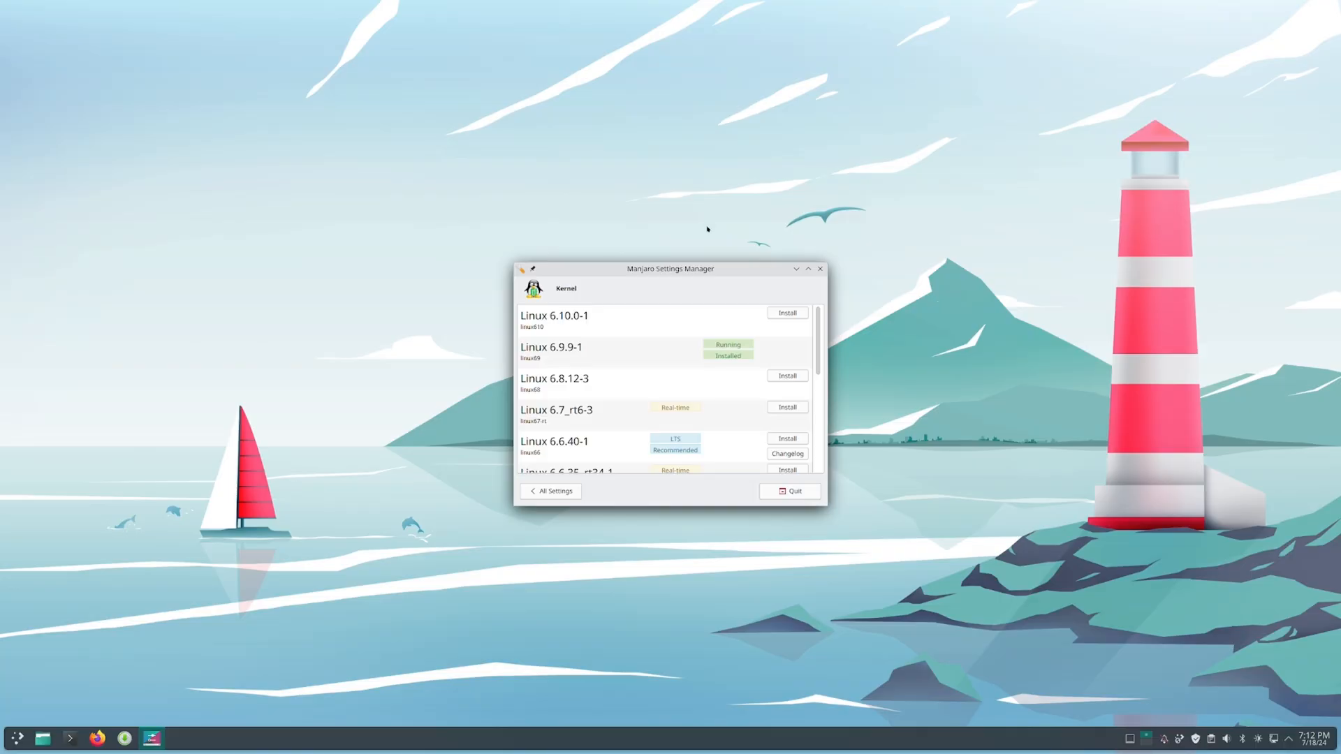